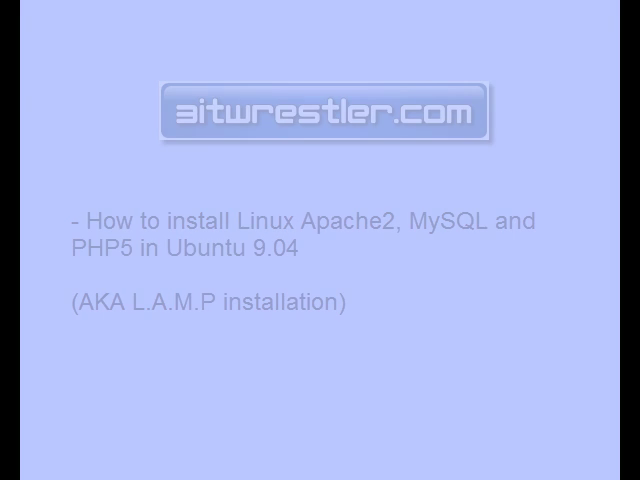
Open a GNOME Terminal window at the home prompt.
{"action": "left_click", "coordinate": [61, 24]}
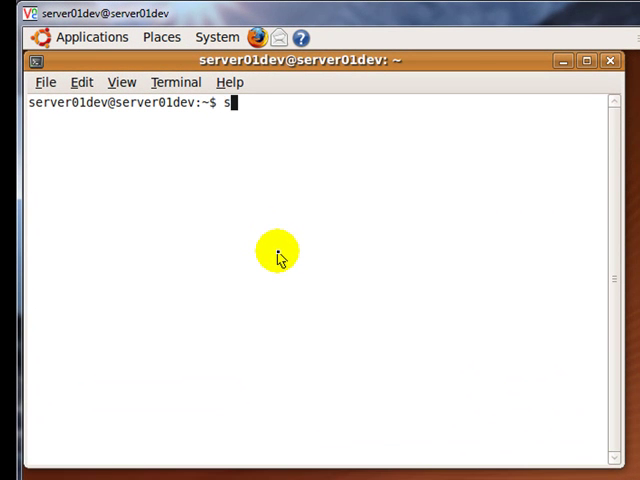
Install the apache2 package with sudo apt-get, confirming with y.
{"action": "type", "text": "udo apt="}
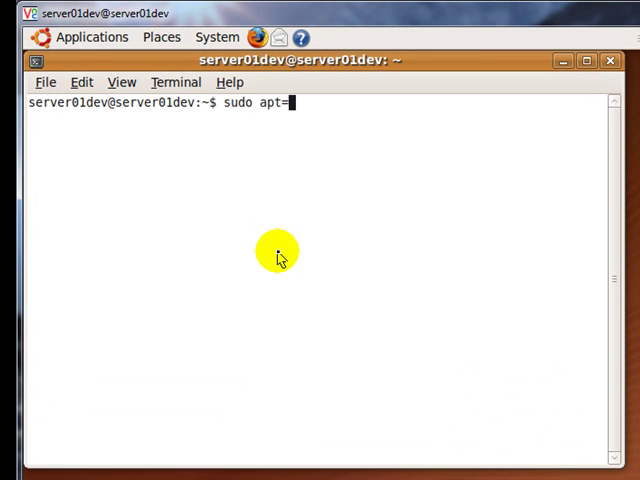
{"action": "type", "text": "get"}
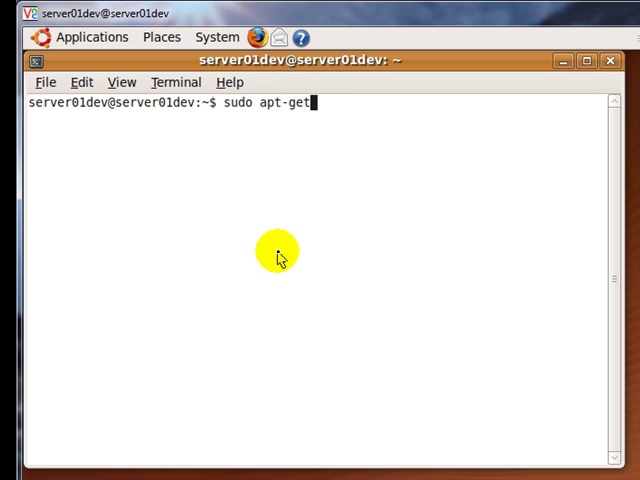
{"action": "type", "text": "install apa"}
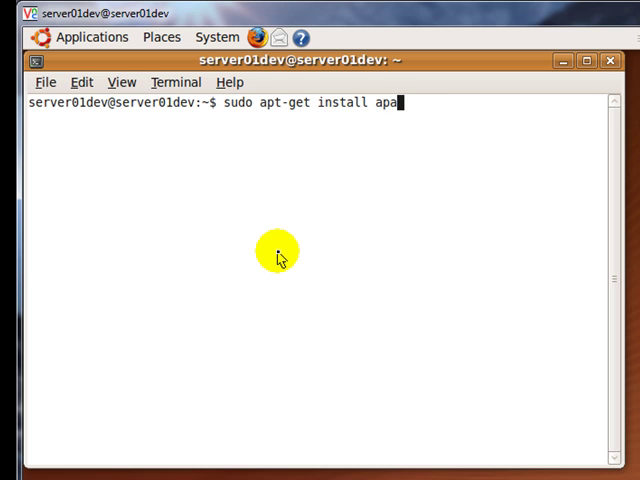
{"action": "type", "text": "che2"}
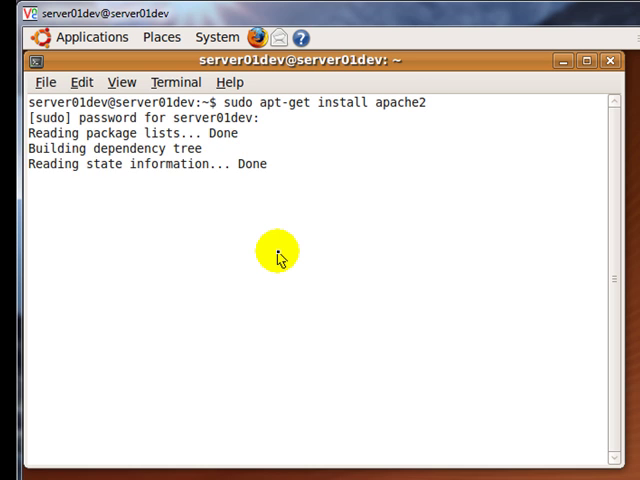
{"action": "type", "text": "y"}
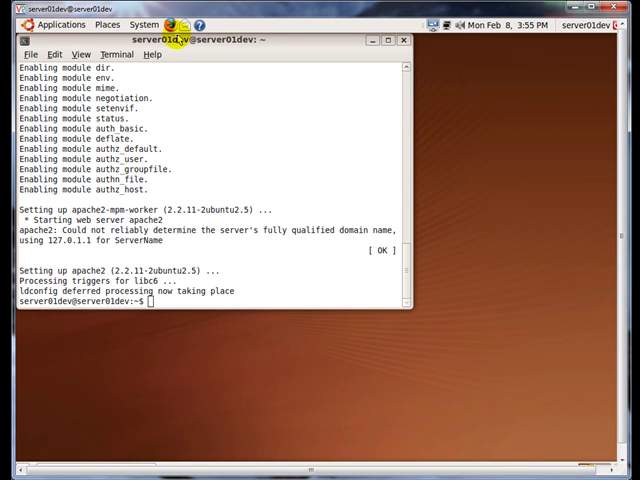
{"action": "mouse_move", "coordinate": [172, 23]}
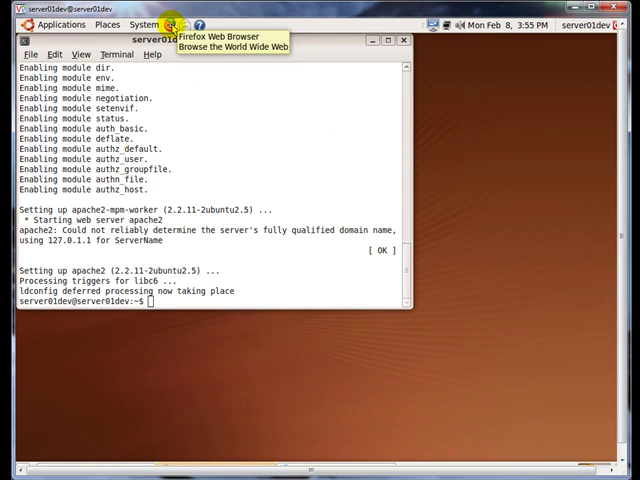
Load localhost in Firefox to confirm Apache is serving pages.
{"action": "left_click", "coordinate": [168, 24]}
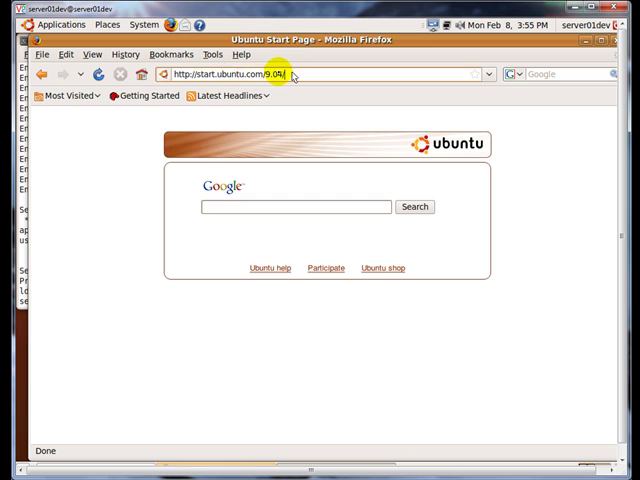
{"action": "type", "text": "local"}
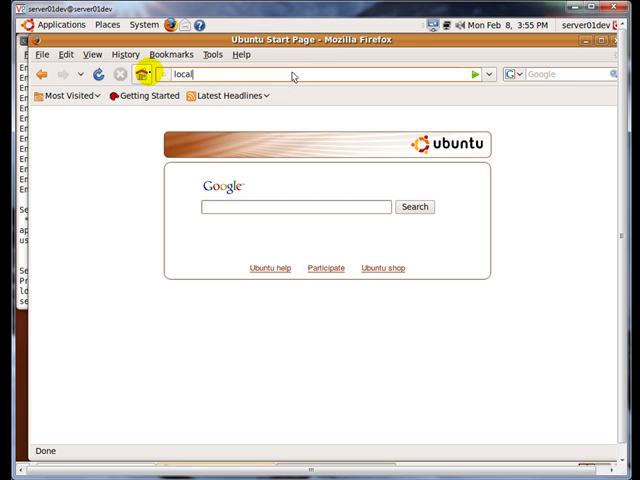
{"action": "key", "text": "Return"}
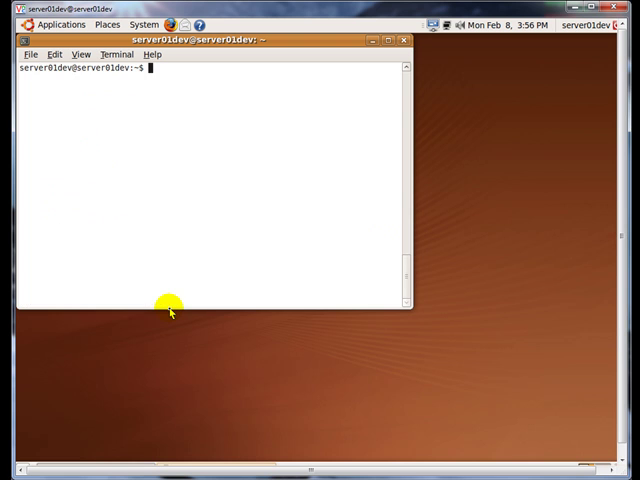
{"action": "mouse_move", "coordinate": [17, 308]}
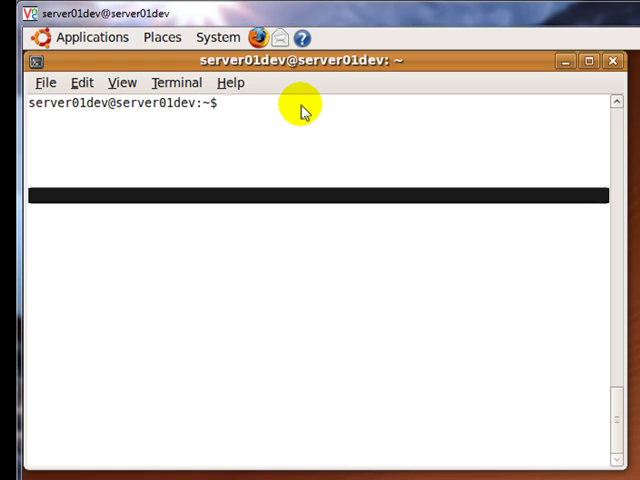
Install php5 and libapache2-mod-php5 via sudo apt-get, confirming with y.
{"action": "type", "text": "sudo"}
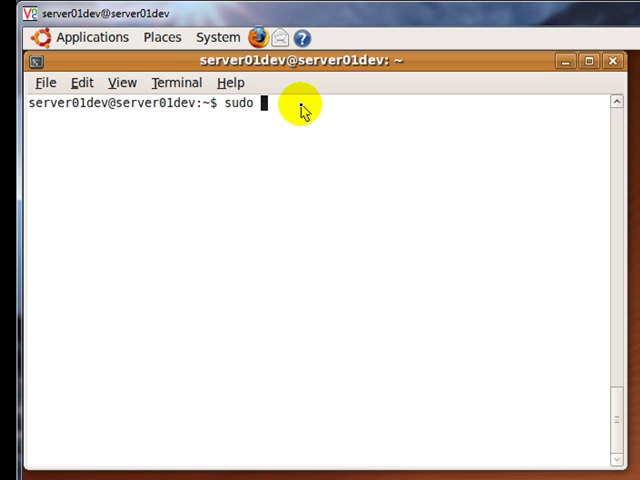
{"action": "type", "text": "apt-get install"}
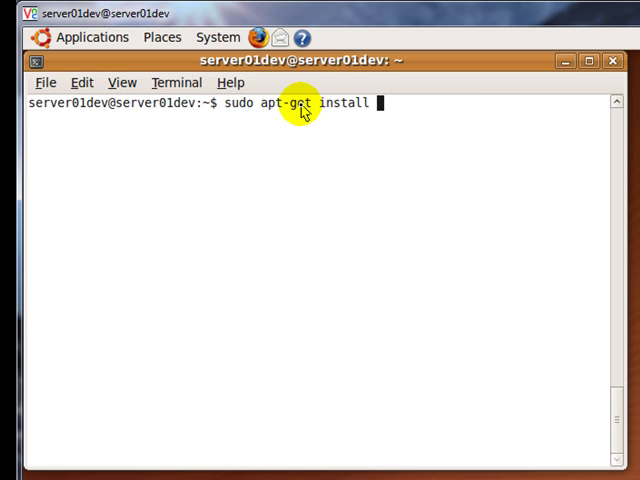
{"action": "type", "text": "php5"}
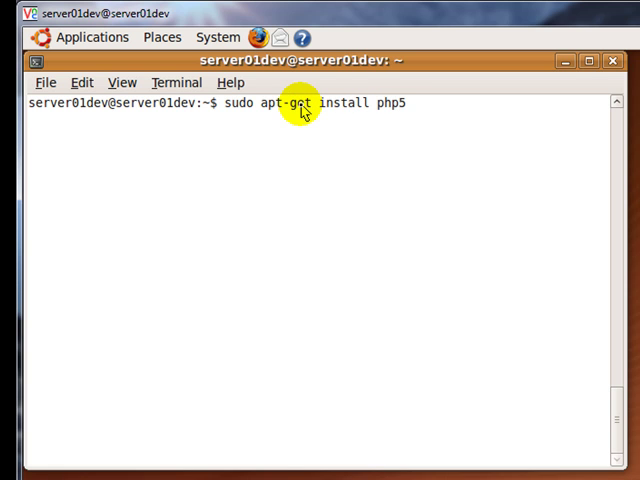
{"action": "type", "text": "lib"}
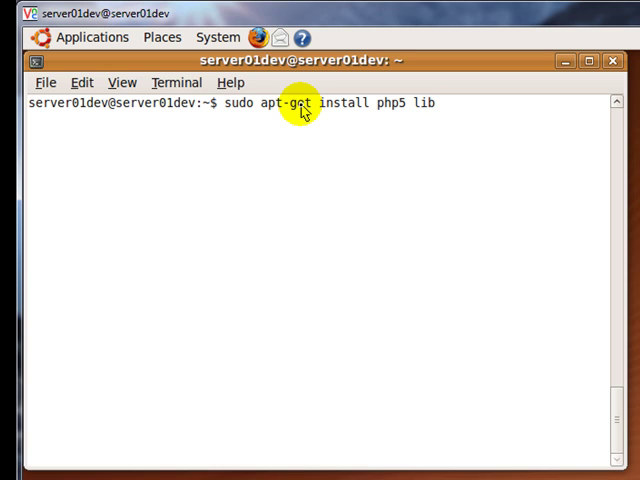
{"action": "type", "text": "apache"}
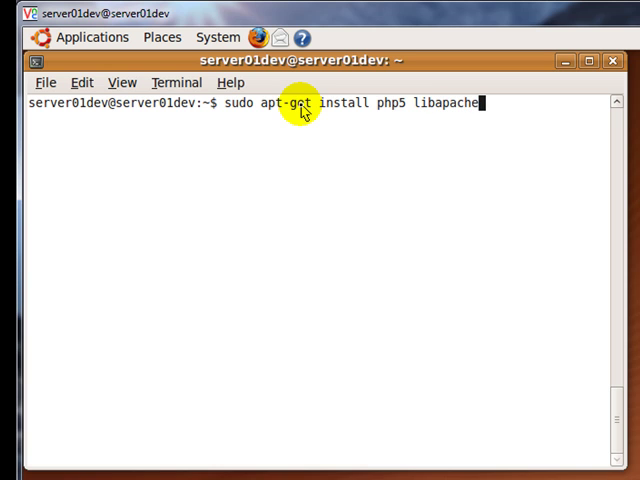
{"action": "type", "text": "2-mo"}
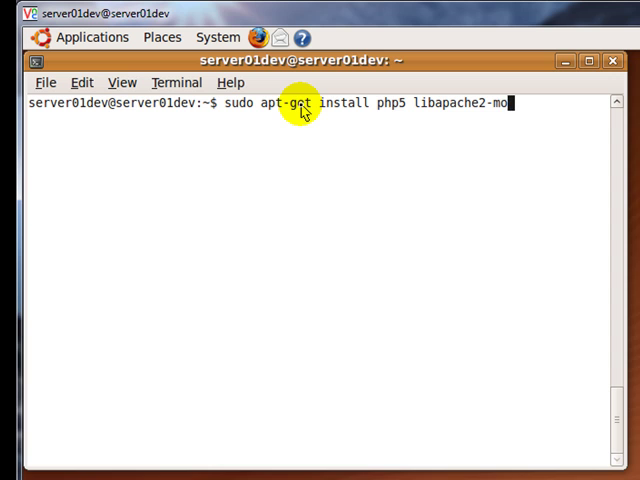
{"action": "type", "text": "d-"}
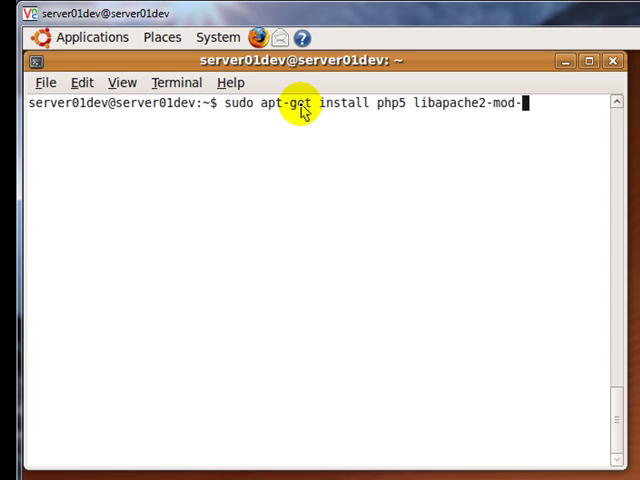
{"action": "type", "text": "php5"}
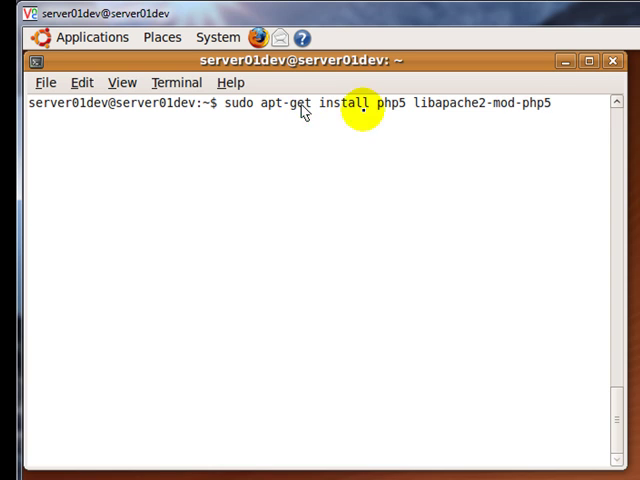
{"action": "key", "text": "Return"}
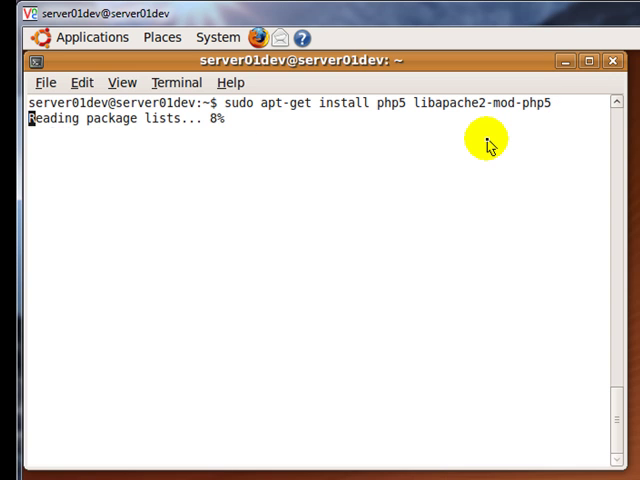
{"action": "type", "text": "you want to continue [Y/n]? y"}
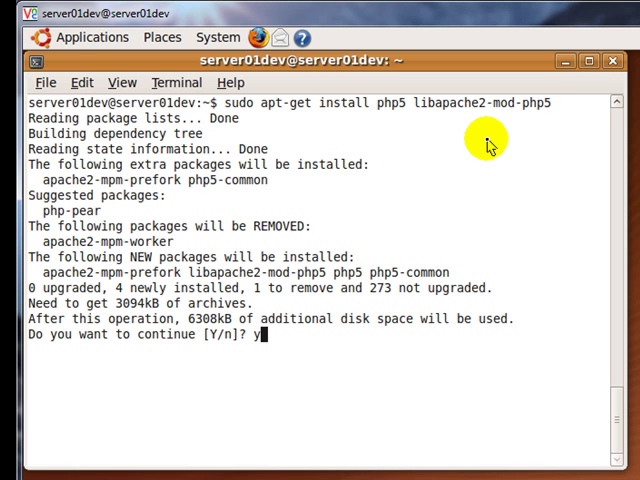
{"action": "key", "text": "Return"}
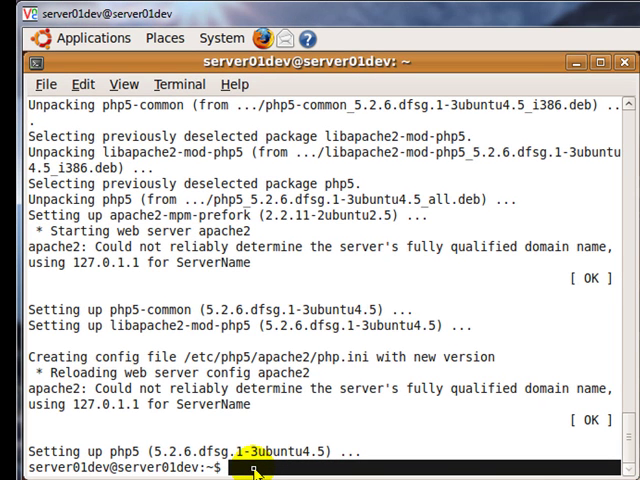
Restart Apache with sudo /etc/init.d/apache2 restart.
{"action": "type", "text": "s"}
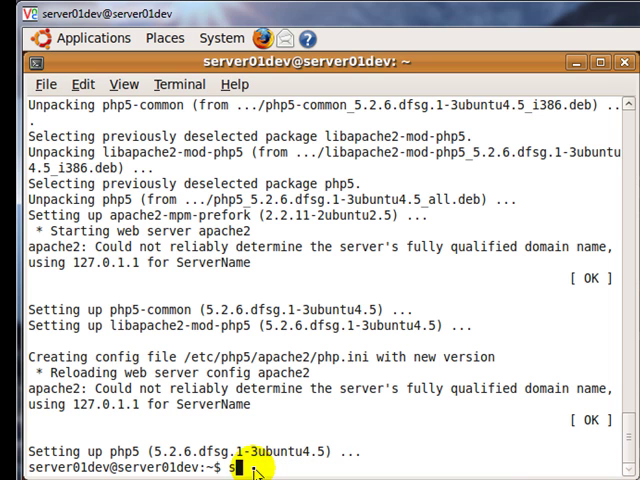
{"action": "type", "text": "sudo /"}
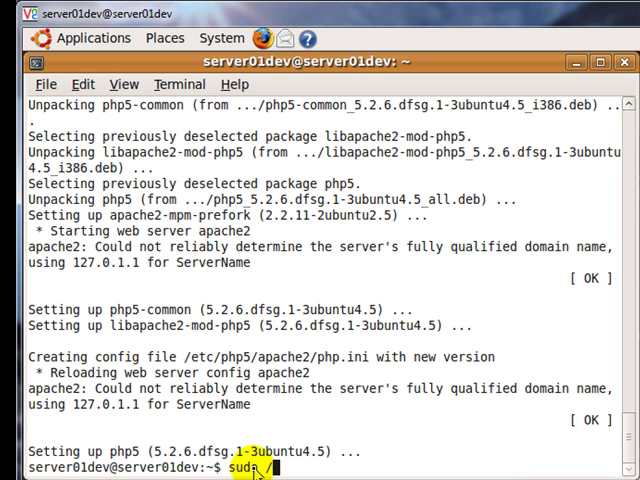
{"action": "type", "text": "etc/init.d"}
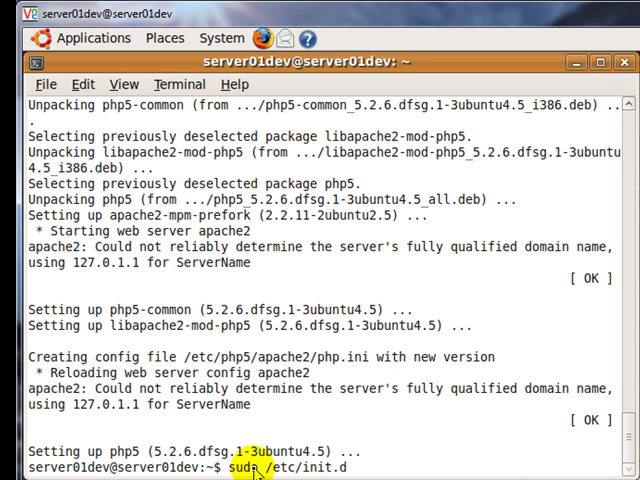
{"action": "type", "text": "/apache2 restart"}
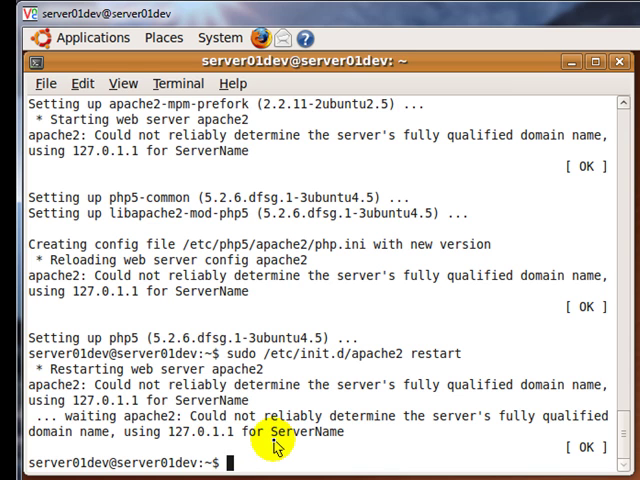
Create /var/www/test.php in nano and paste the phpinfo code into it.
{"action": "type", "text": "sudo nano"}
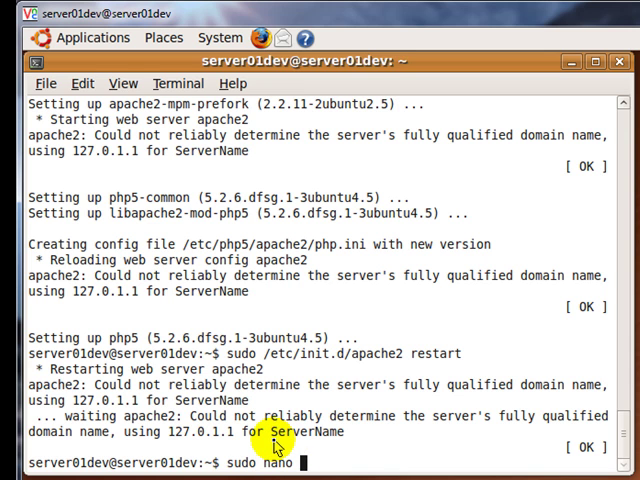
{"action": "type", "text": "/var/www/"}
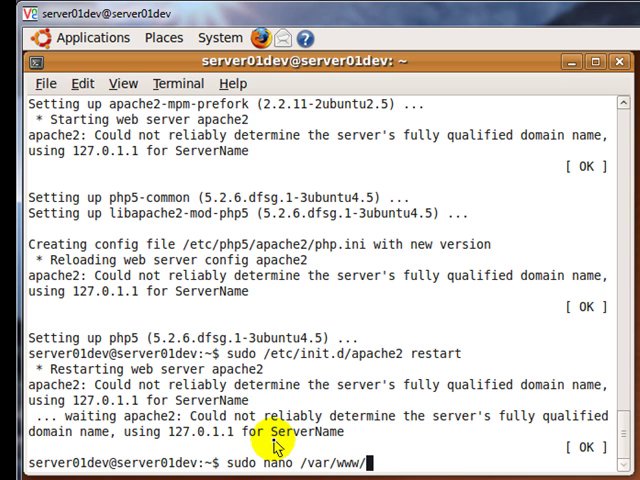
{"action": "type", "text": "test.php"}
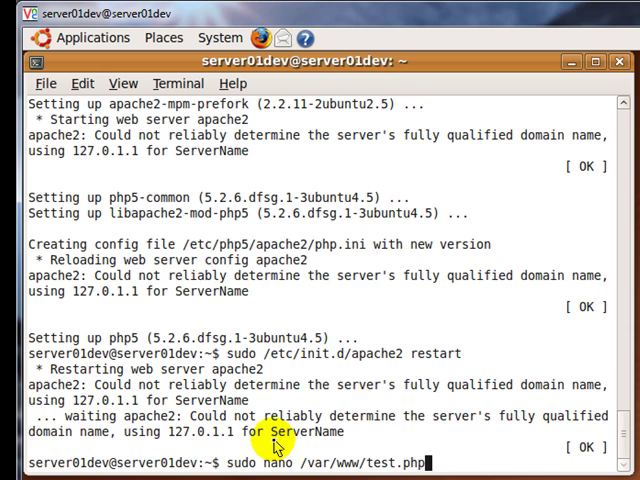
{"action": "key", "text": "Return"}
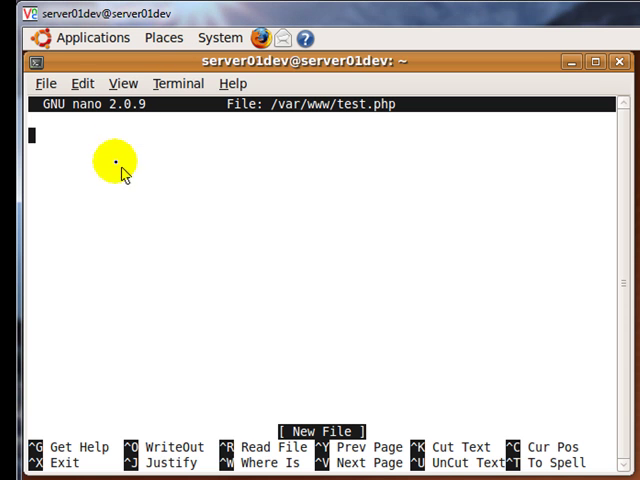
{"action": "left_click", "coordinate": [83, 83]}
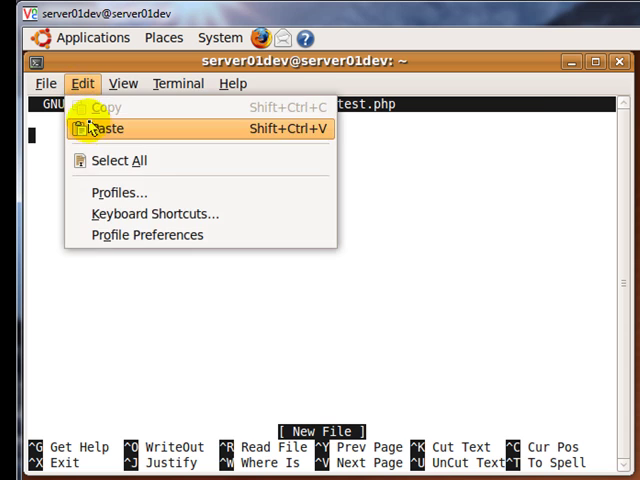
{"action": "left_click", "coordinate": [104, 128]}
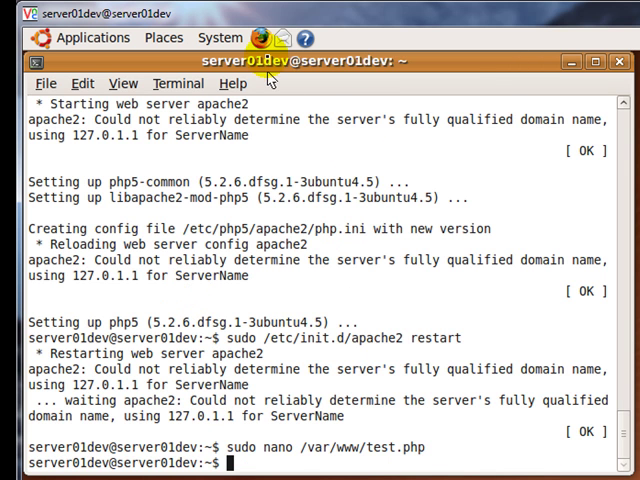
{"action": "mouse_move", "coordinate": [260, 37]}
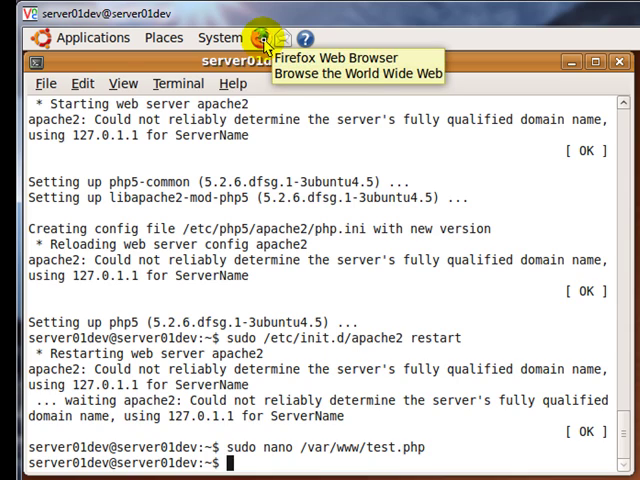
Open localhost/test.php in Firefox and scroll through the phpinfo page.
{"action": "left_click", "coordinate": [258, 38]}
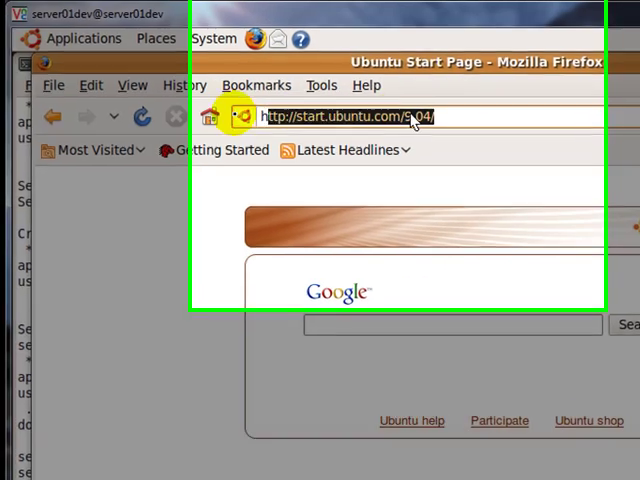
{"action": "type", "text": "localhost/test.php"}
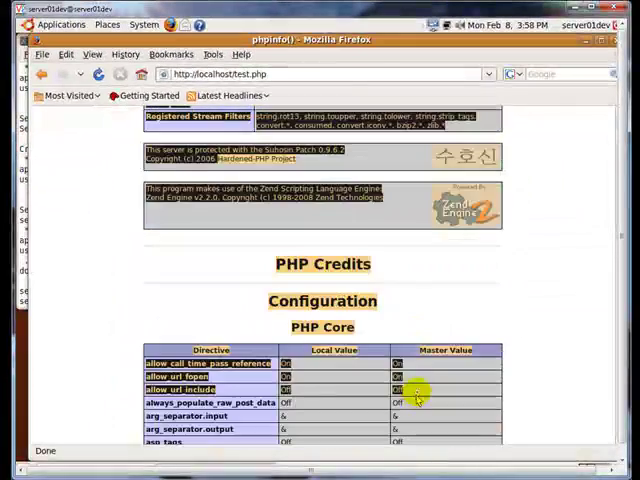
{"action": "scroll", "scroll_direction": "up", "scroll_amount": 3}
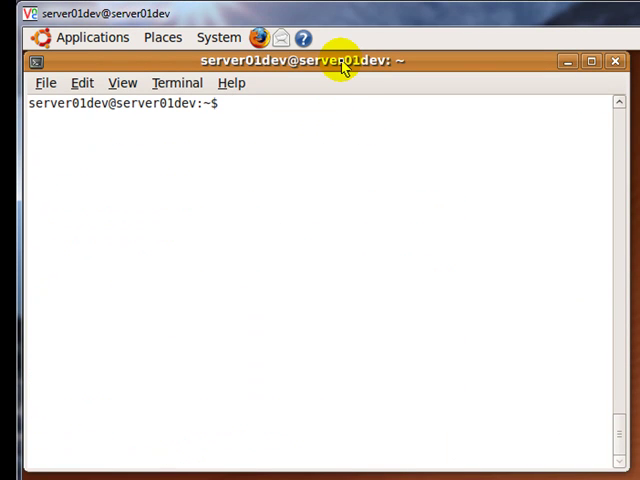
Install mysql-server, set and confirm the root password, then clear the screen.
{"action": "type", "text": "sudo ap"}
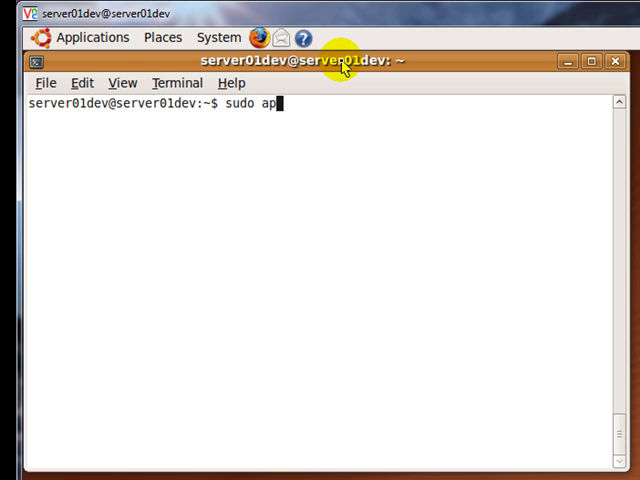
{"action": "type", "text": "t-get"}
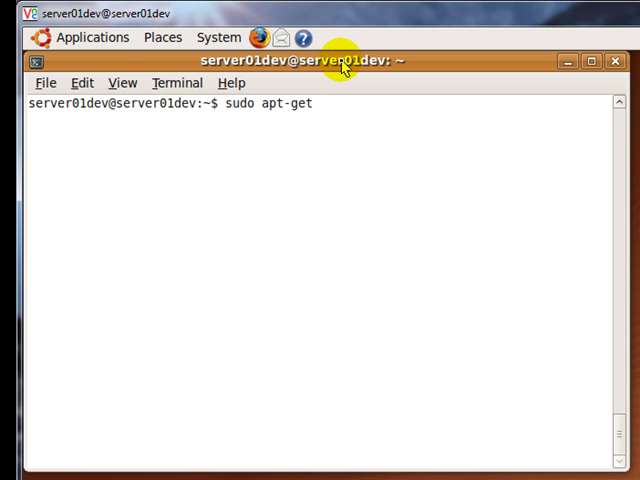
{"action": "type", "text": "install"}
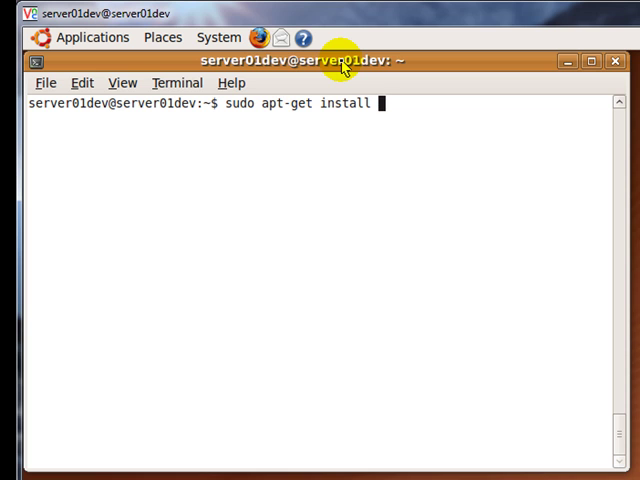
{"action": "type", "text": "mysql-server"}
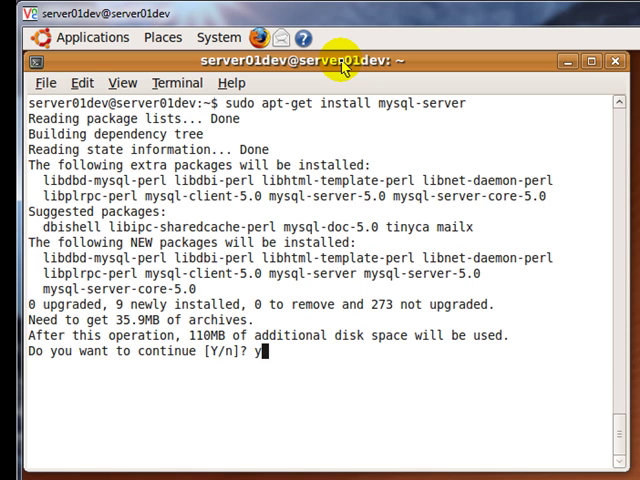
{"action": "key", "text": "Return"}
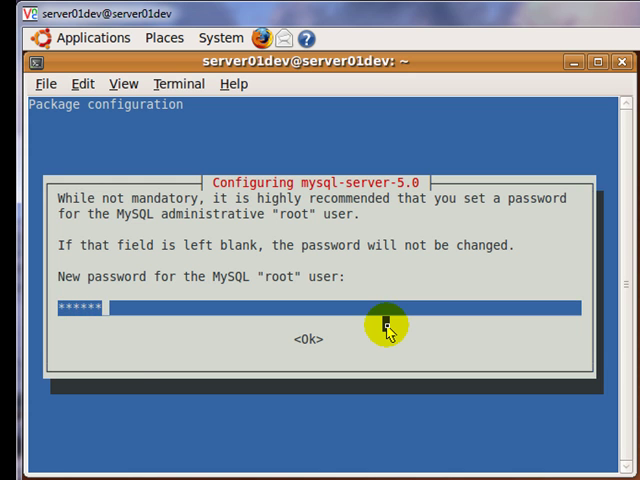
{"action": "left_click", "coordinate": [305, 338]}
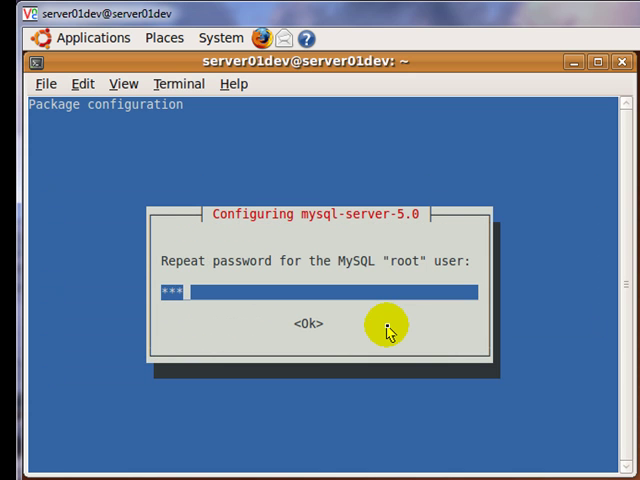
{"action": "left_click", "coordinate": [307, 323]}
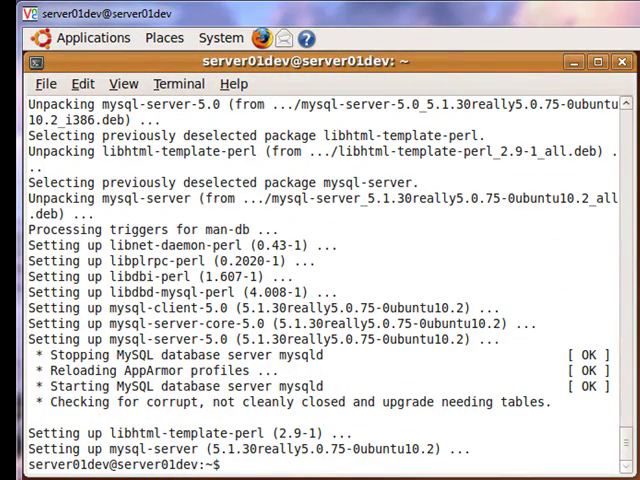
{"action": "type", "text": "c"}
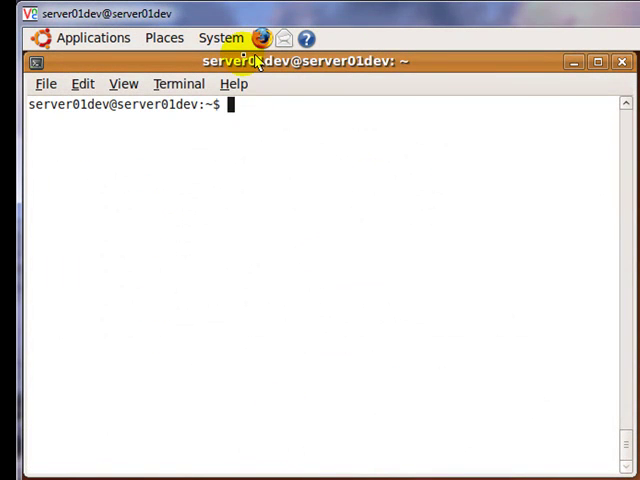
Install libapache2-mod-auth-mysql, php5-mysql and mysql-admin, answering y, then clear.
{"action": "type", "text": "sudo apt-get install libapache2-mod-auth-mysql php5-mysql mysql-admin"}
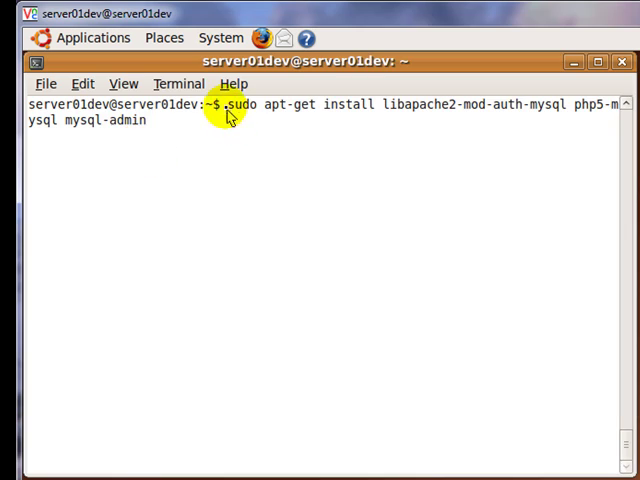
{"action": "key", "text": "Return"}
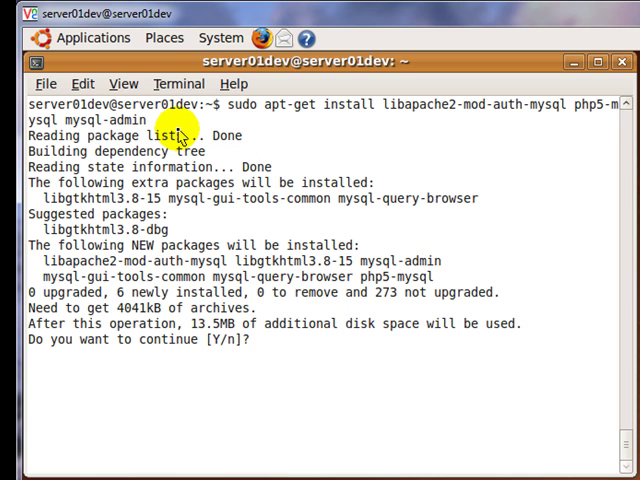
{"action": "type", "text": "y"}
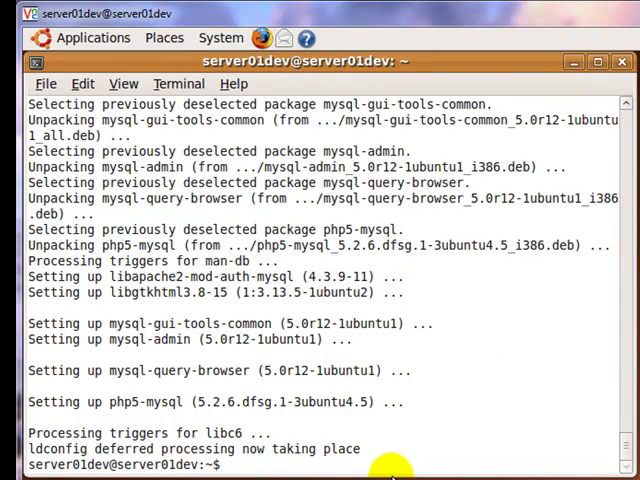
{"action": "type", "text": "clear"}
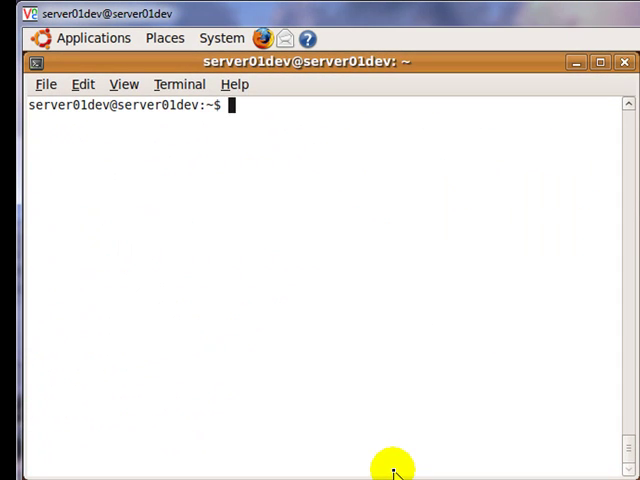
Run gksudo gedit /etc/php5/apache2/php.ini to edit PHP's config as administrator.
{"action": "type", "text": "gksudo gedit"}
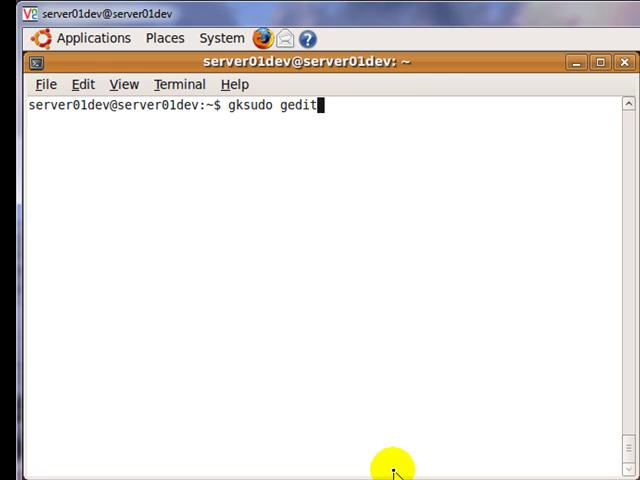
{"action": "type", "text": "/etc/"}
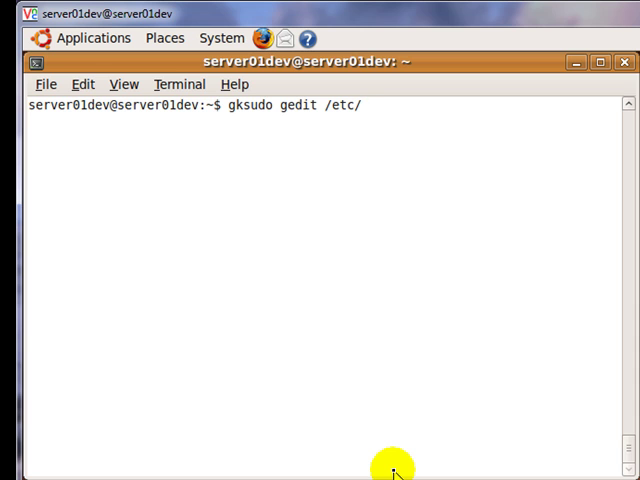
{"action": "type", "text": "php5"}
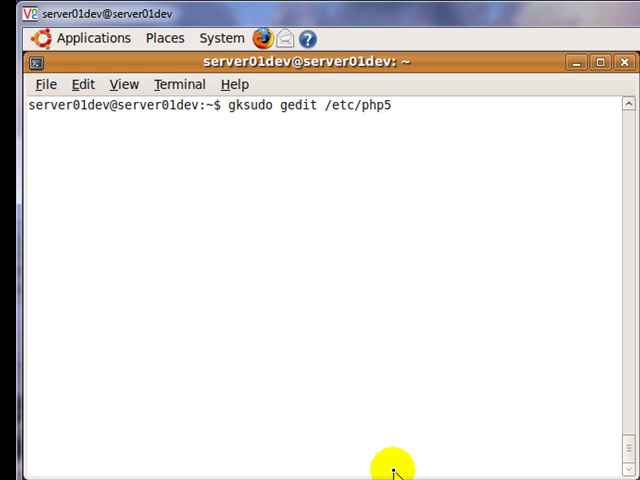
{"action": "type", "text": "/a"}
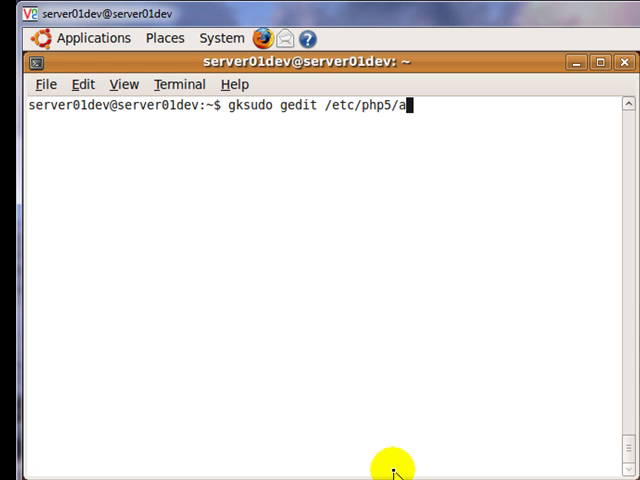
{"action": "type", "text": "pache2"}
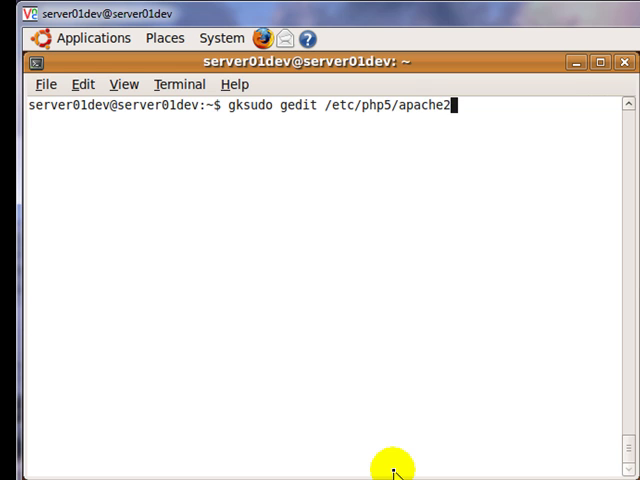
{"action": "type", "text": "/php.i"}
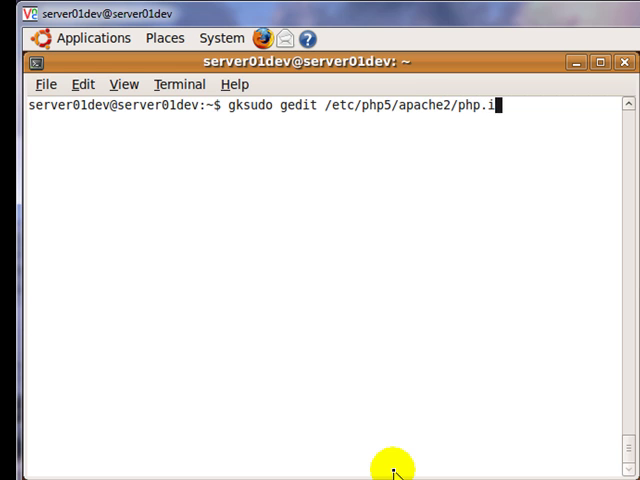
{"action": "key", "text": "Return"}
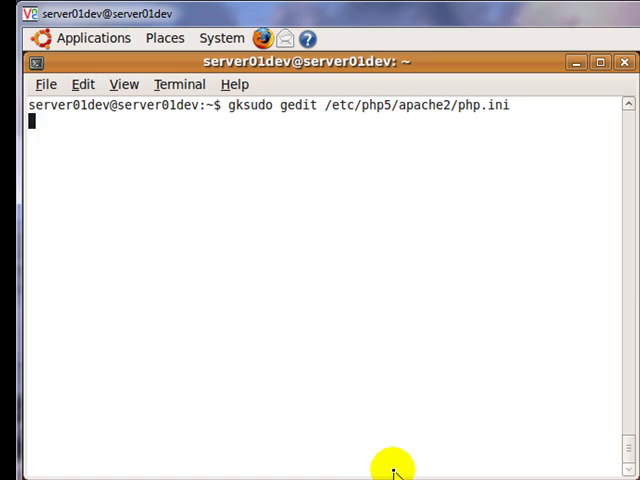
{"action": "key", "text": "Return"}
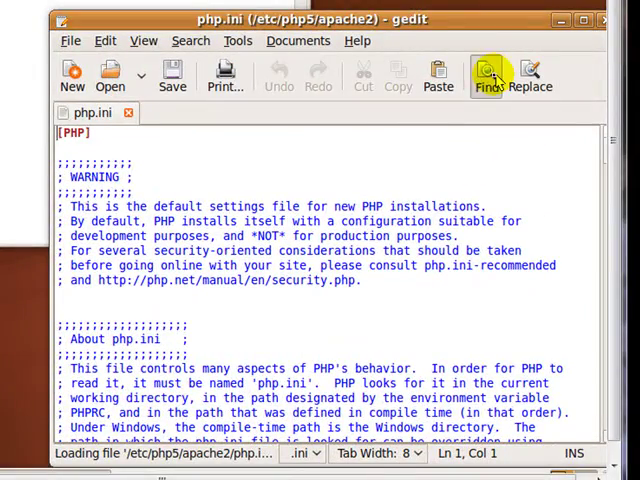
Search php.ini for ';extension' through successive matches to the Dynamic Extensions section, then close Find.
{"action": "left_click", "coordinate": [487, 74]}
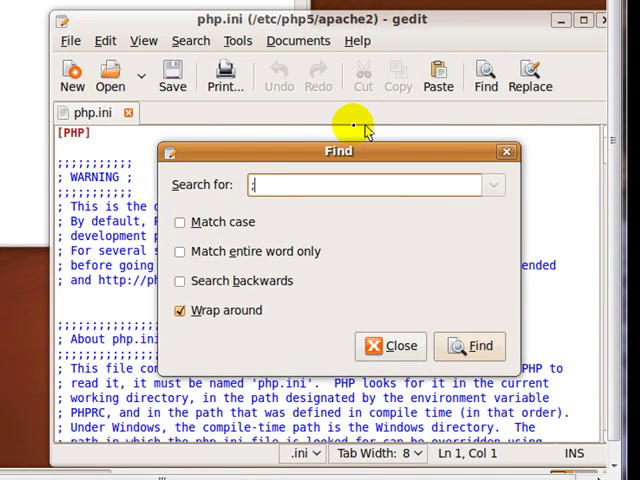
{"action": "type", "text": ";extension"}
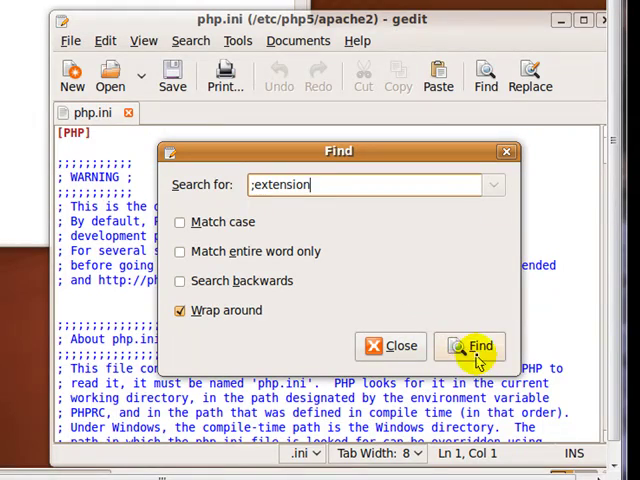
{"action": "left_click", "coordinate": [470, 345]}
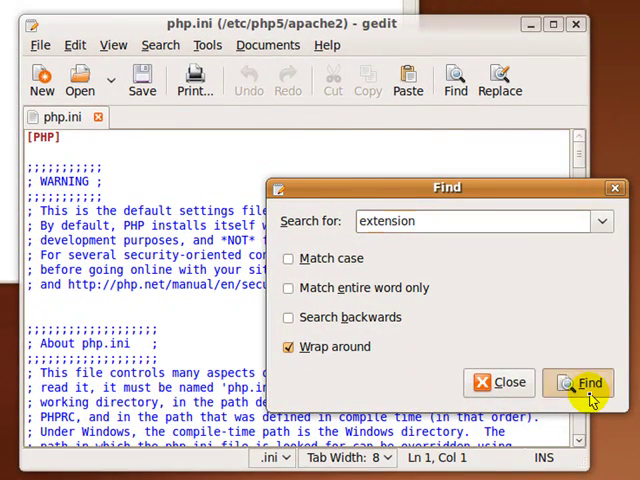
{"action": "left_click", "coordinate": [585, 382]}
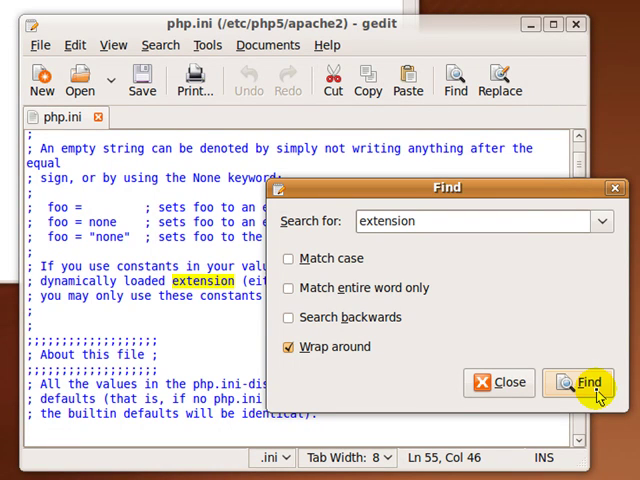
{"action": "left_click", "coordinate": [589, 382]}
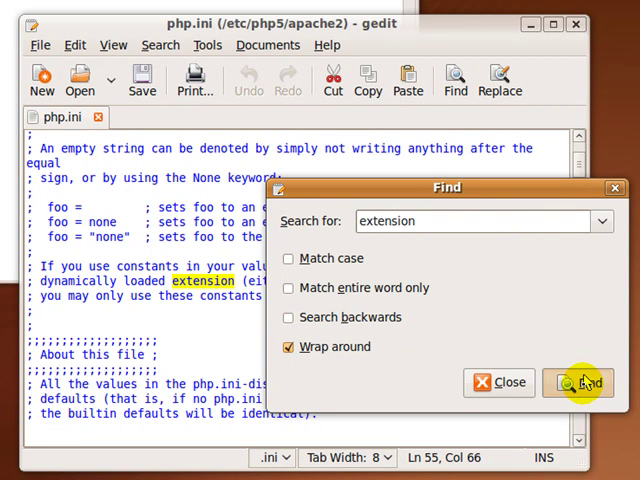
{"action": "left_click", "coordinate": [578, 382]}
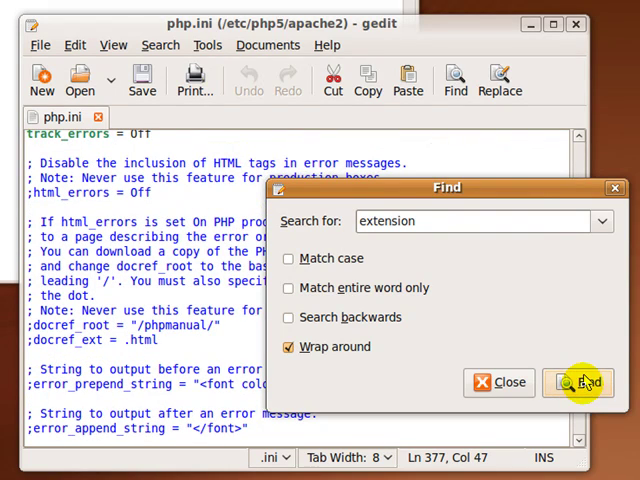
{"action": "left_click", "coordinate": [588, 382]}
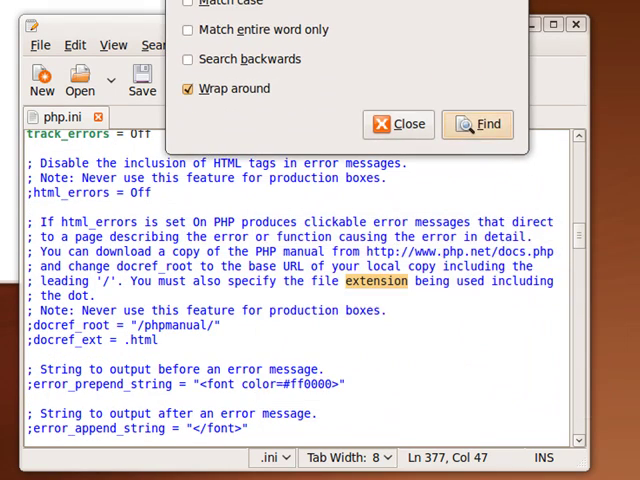
{"action": "left_click", "coordinate": [486, 123]}
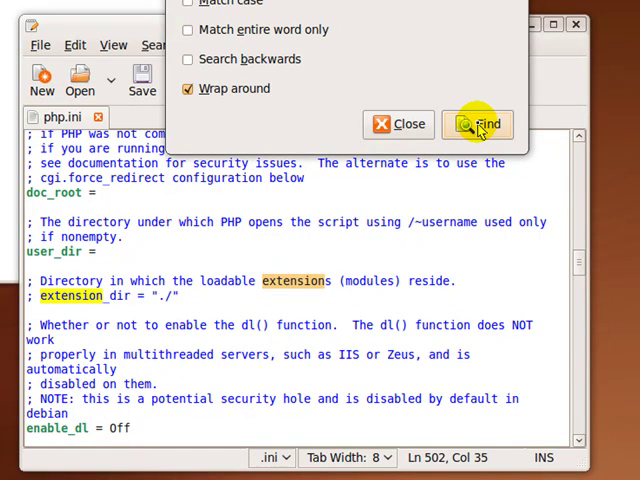
{"action": "left_click", "coordinate": [478, 124]}
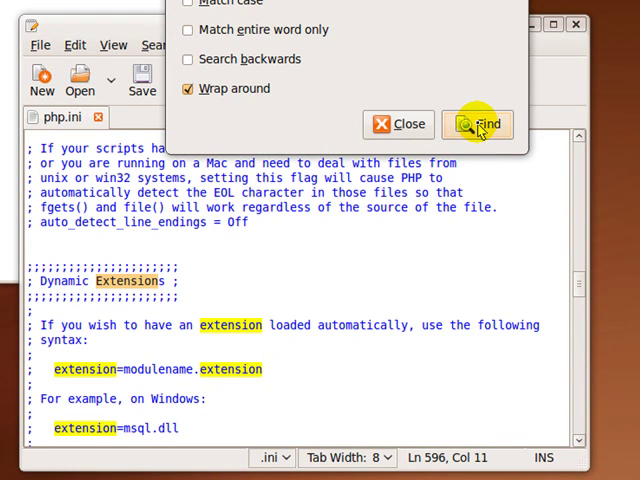
{"action": "left_click", "coordinate": [477, 124]}
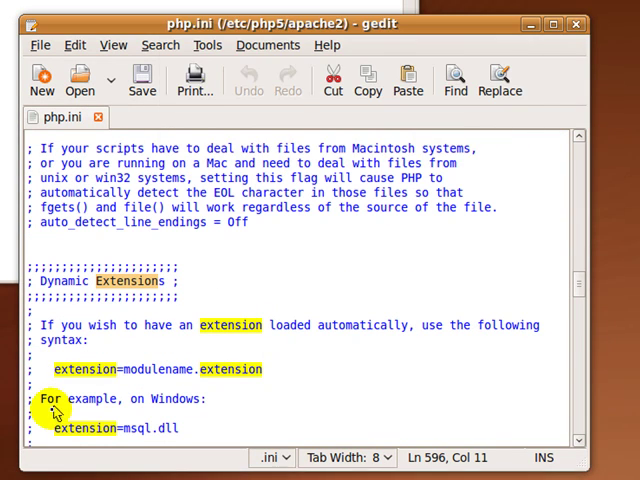
Turn the commented ';extension=msql.so' example into extension=mysql.so and save php.ini.
{"action": "scroll", "scroll_direction": "down", "scroll_amount": 3}
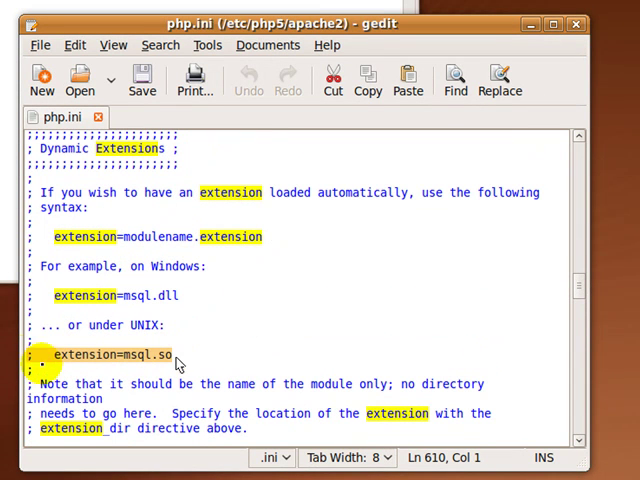
{"action": "left_click", "coordinate": [180, 354]}
{"action": "type", "text": "y"}
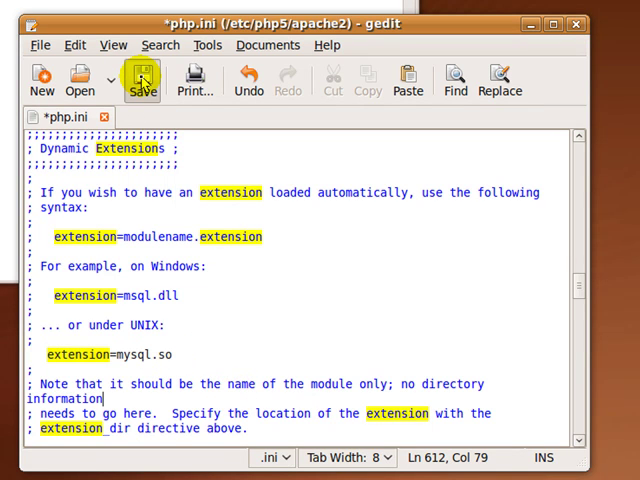
{"action": "left_click", "coordinate": [143, 78]}
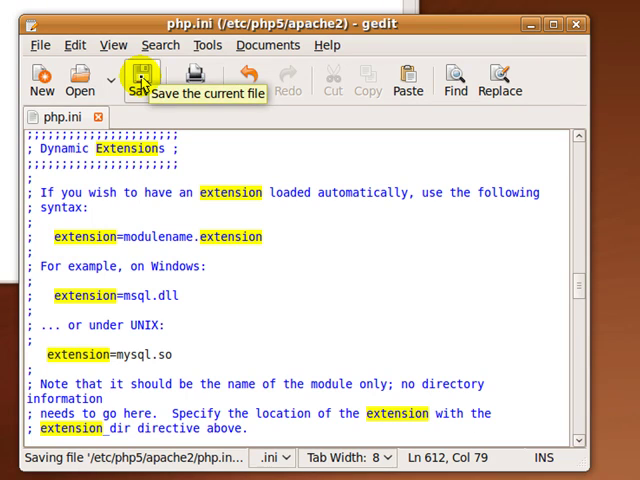
{"action": "left_click", "coordinate": [141, 80]}
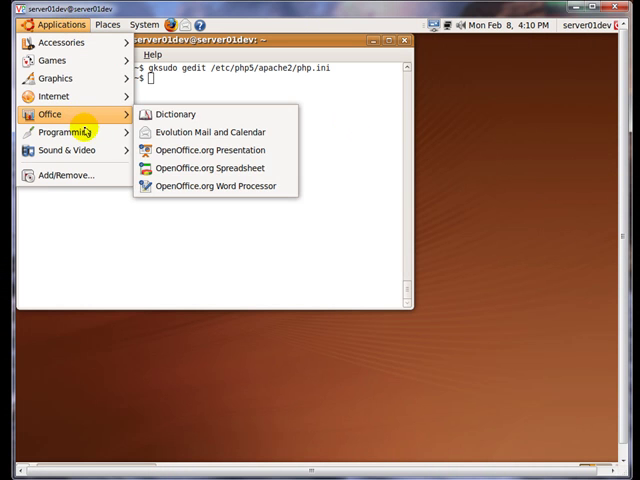
{"action": "mouse_move", "coordinate": [62, 131]}
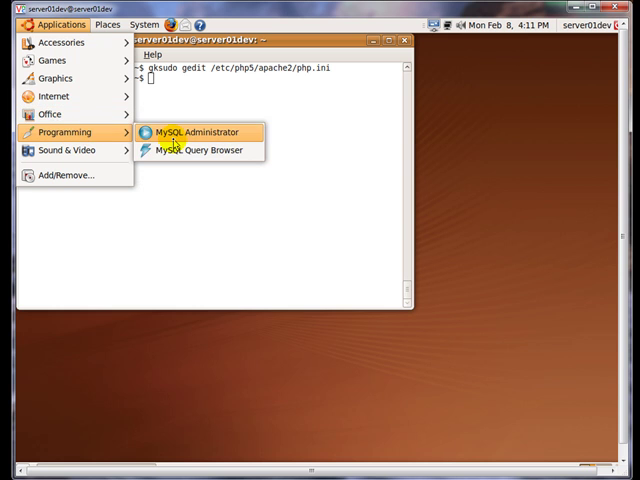
Launch MySQL Administrator and connect to host 'localhost' as user root with the password.
{"action": "left_click", "coordinate": [196, 131]}
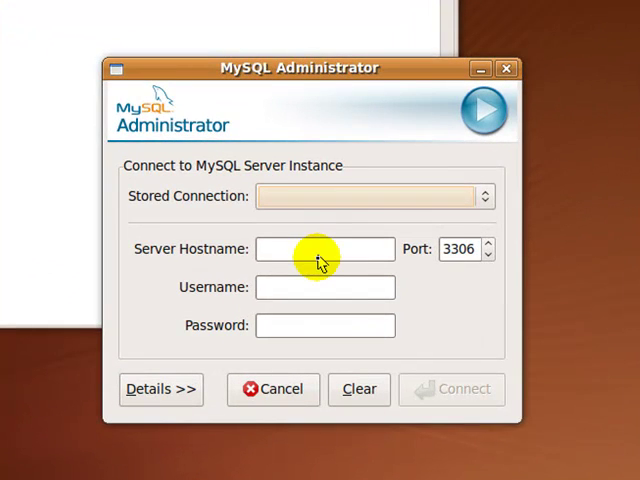
{"action": "type", "text": "local"}
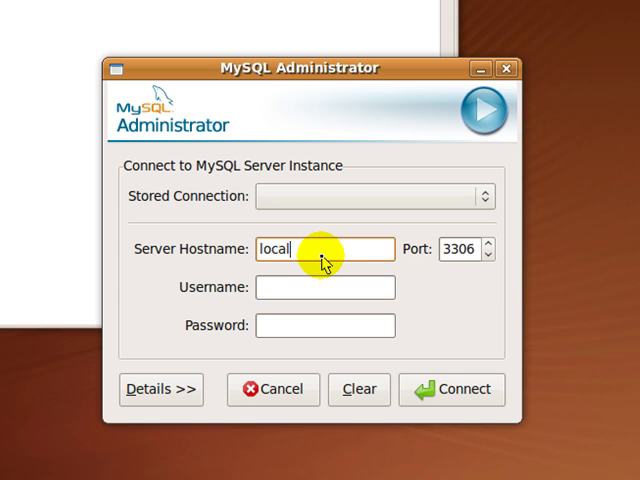
{"action": "type", "text": "host"}
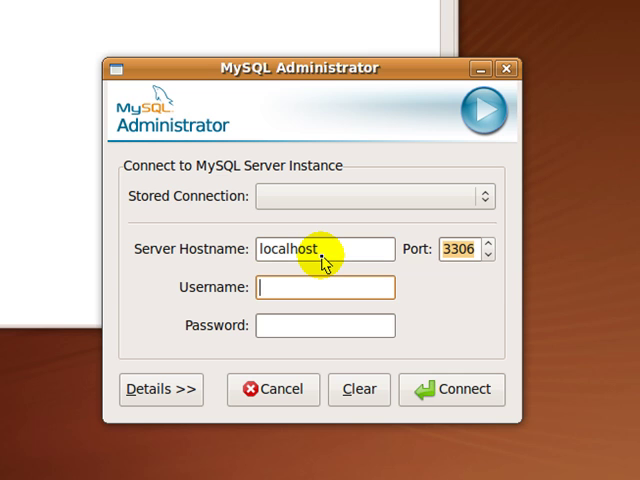
{"action": "type", "text": "root"}
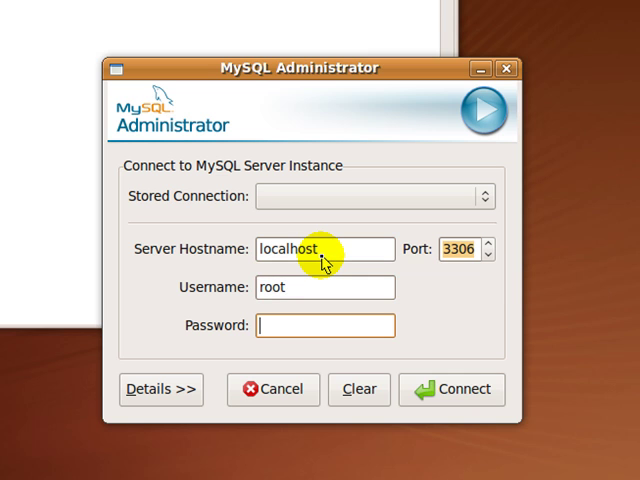
{"action": "type", "text": "******"}
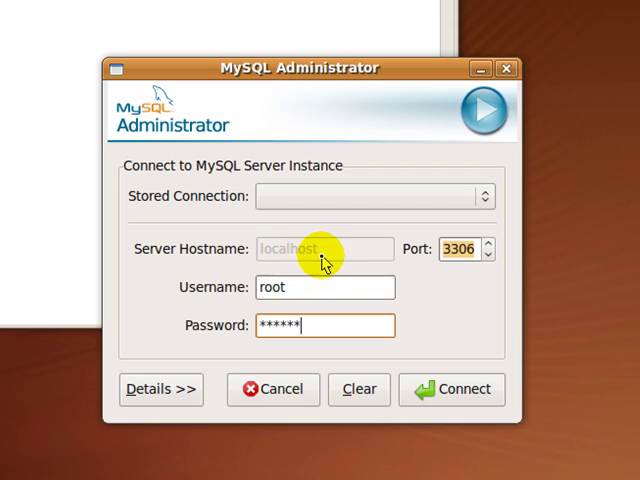
{"action": "left_click", "coordinate": [451, 389]}
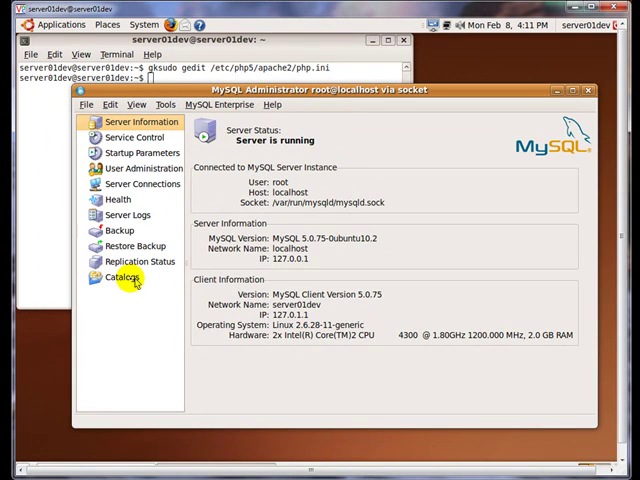
Browse the mysql schema's tables under Catalogs, then close MySQL Administrator.
{"action": "left_click", "coordinate": [123, 277]}
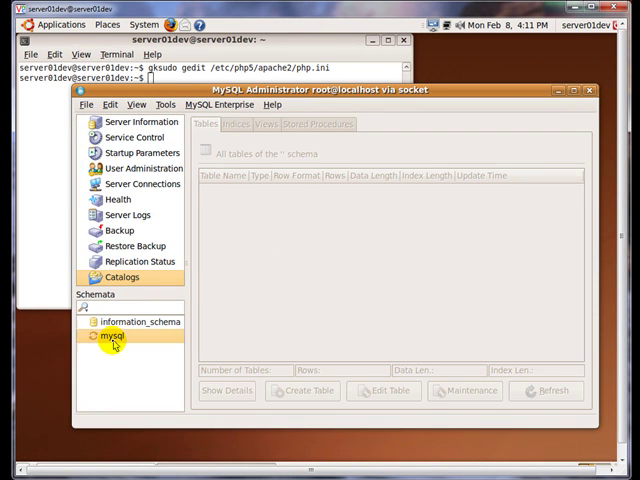
{"action": "left_click", "coordinate": [112, 335]}
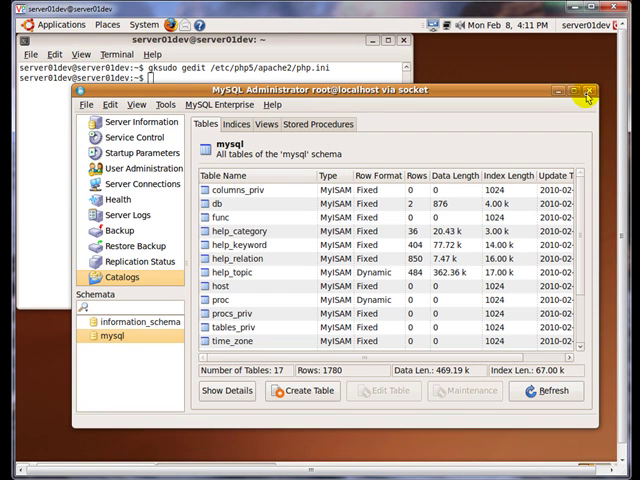
{"action": "left_click", "coordinate": [588, 90]}
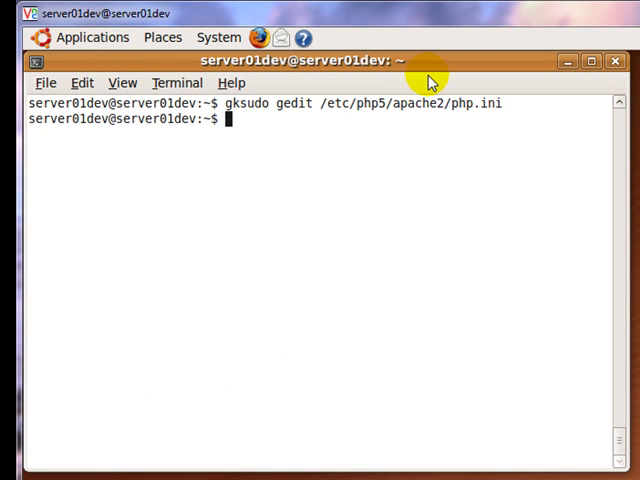
{"action": "mouse_move", "coordinate": [295, 120]}
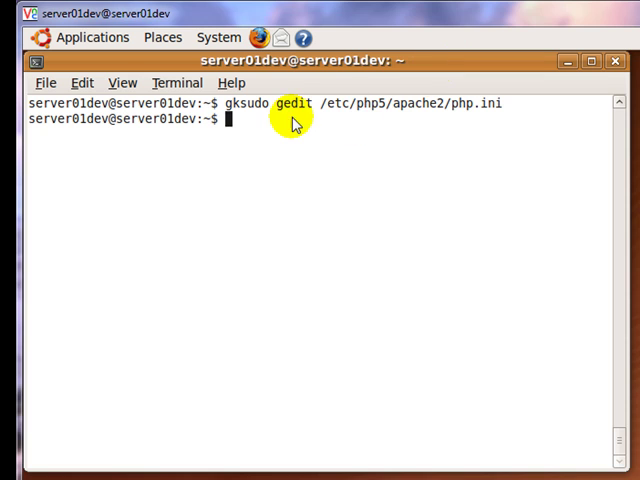
Type the start of 'sudo /etc/in…' at the terminal prompt to restart Apache.
{"action": "type", "text": "sudo"}
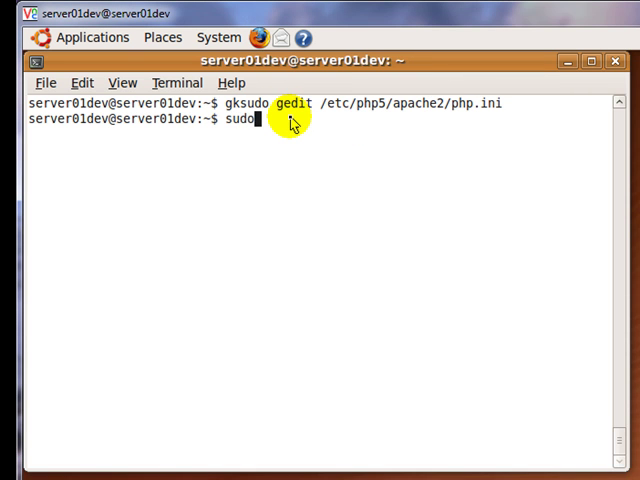
{"action": "type", "text": "/etc/"}
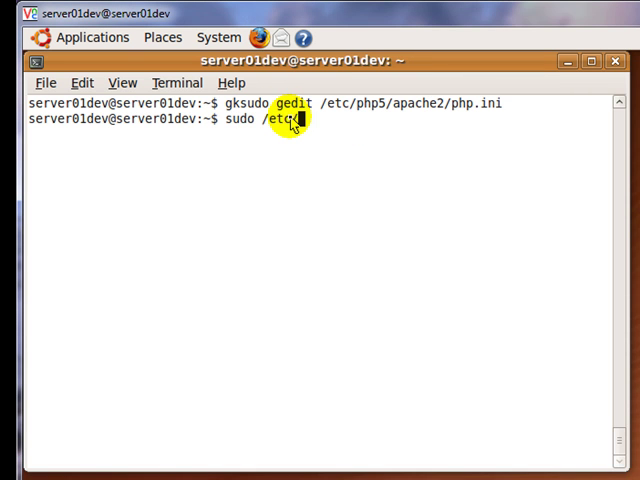
{"action": "type", "text": "in"}
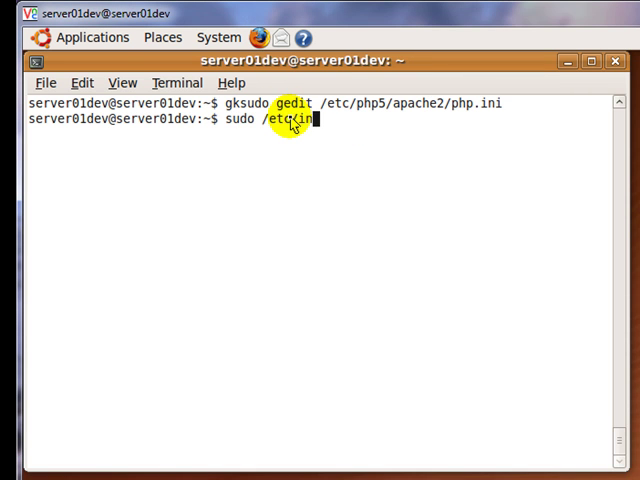